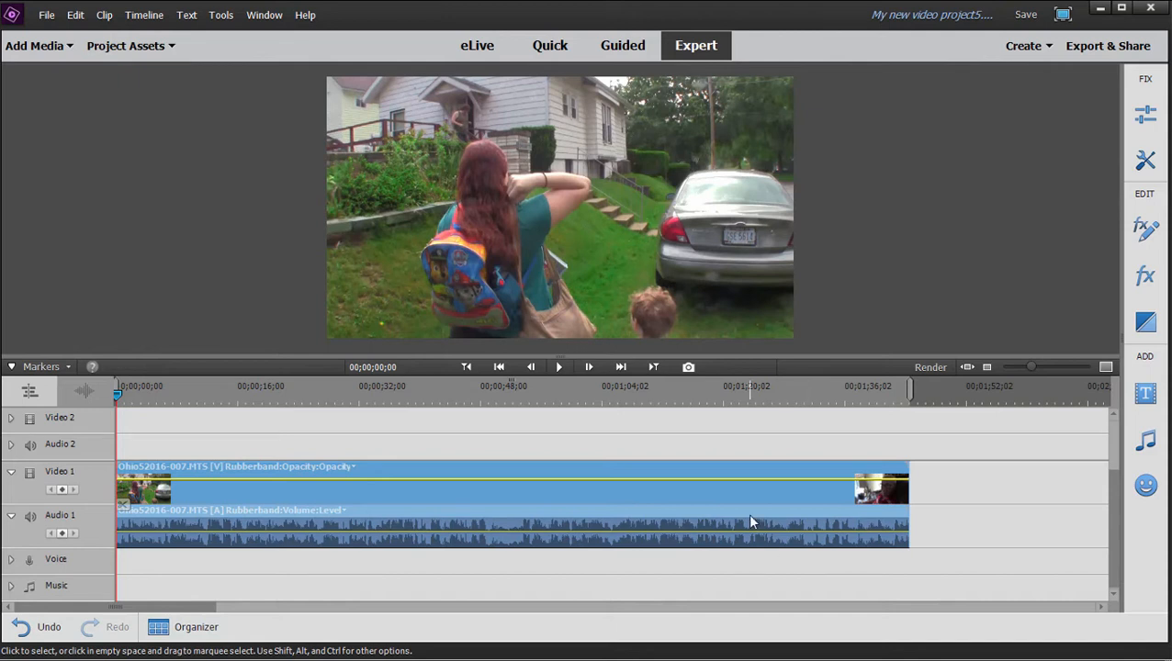
mouse_move(753, 510)
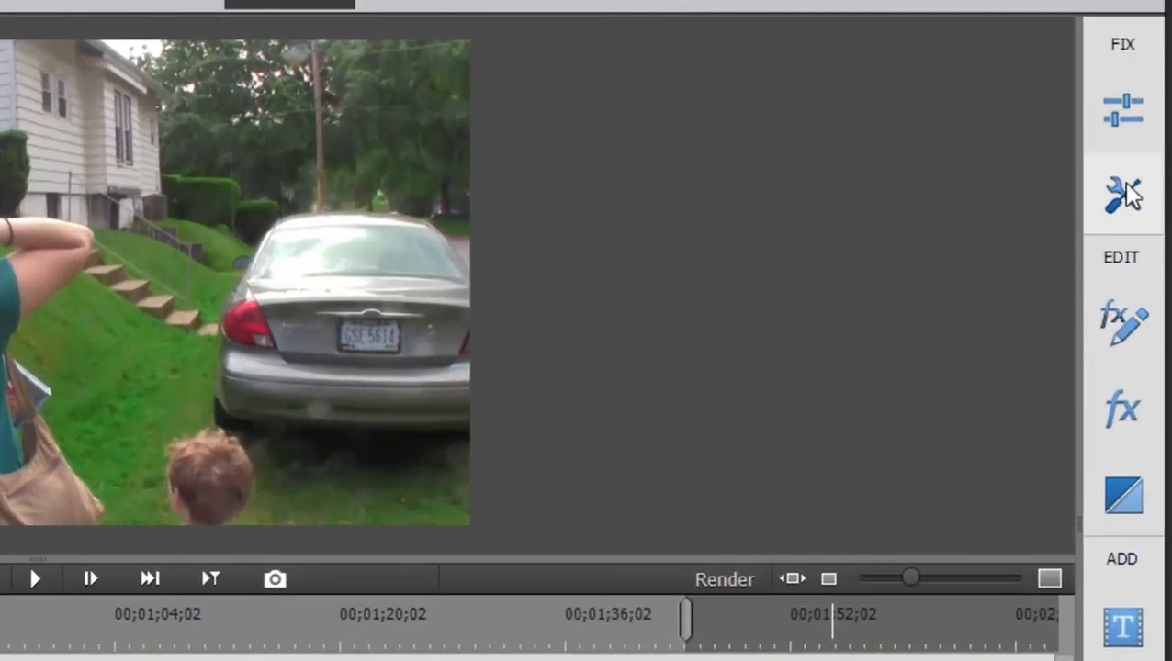
- Show the Tools panel listing the video tools from the right-hand FIX panel
left_click(1122, 192)
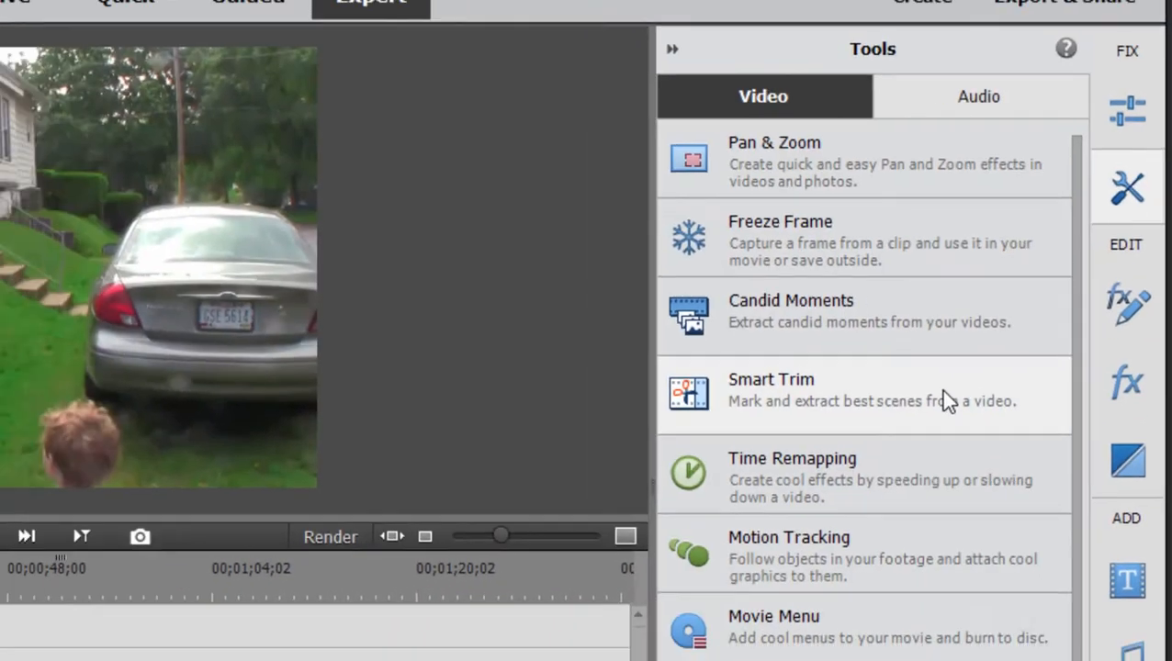
- Launch Smart Trim on the long clip so its best scenes are auto-selected
left_click(771, 379)
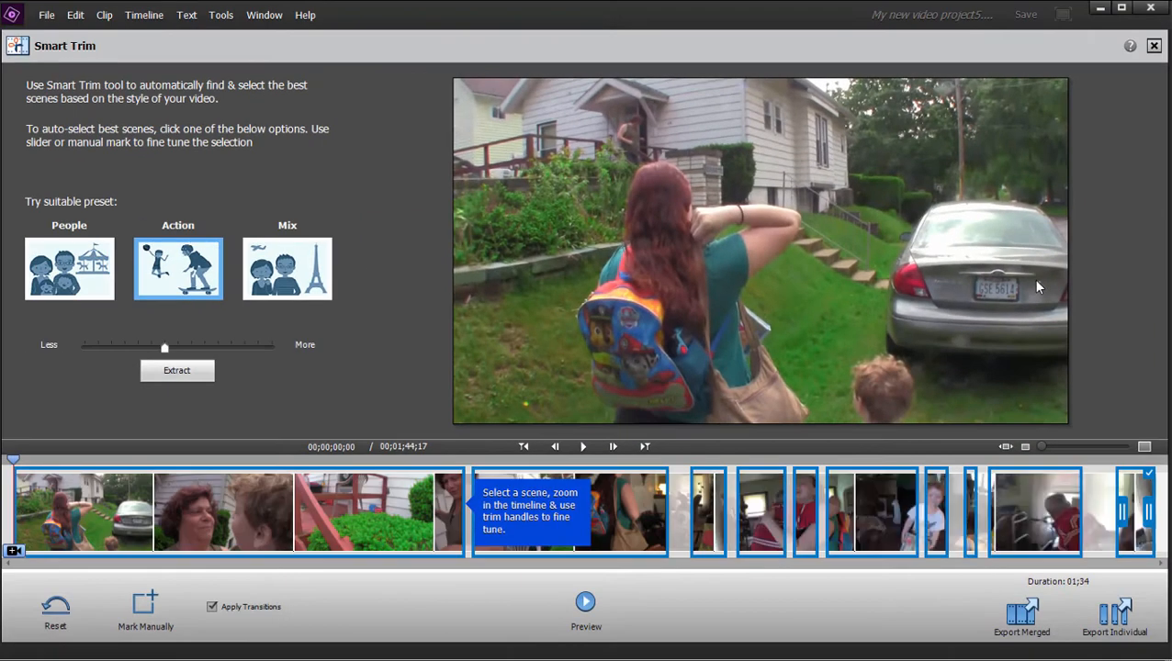
mouse_move(831, 195)
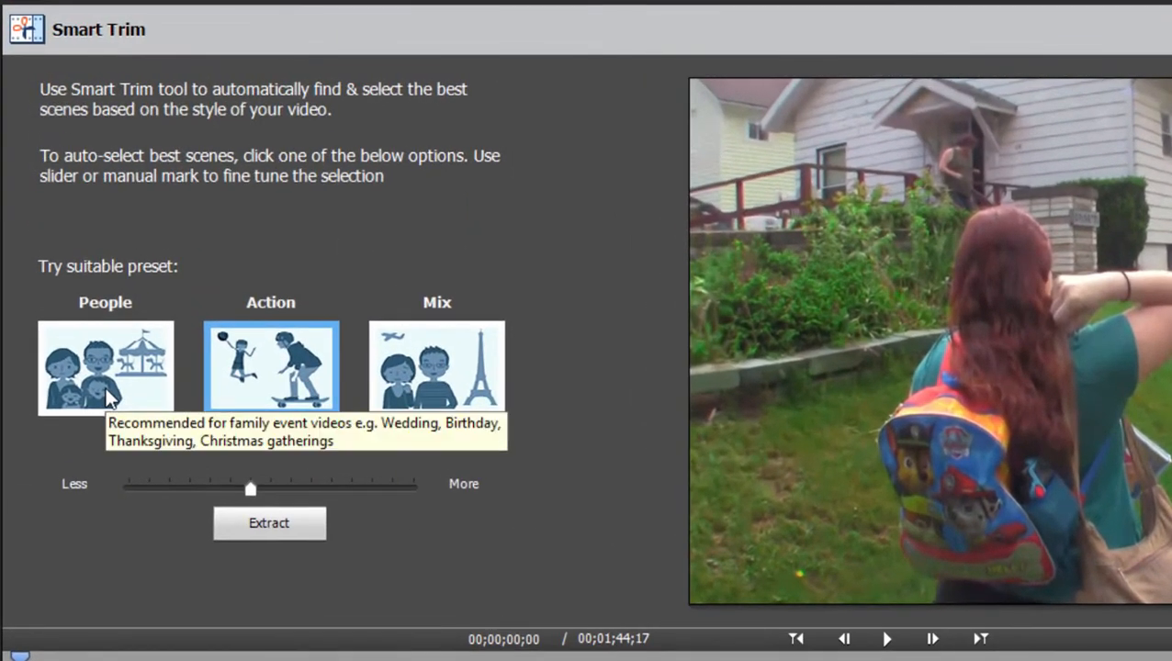
- Try the People, Action and Mix presets, confirming the scene-replacement warning each time
left_click(269, 523)
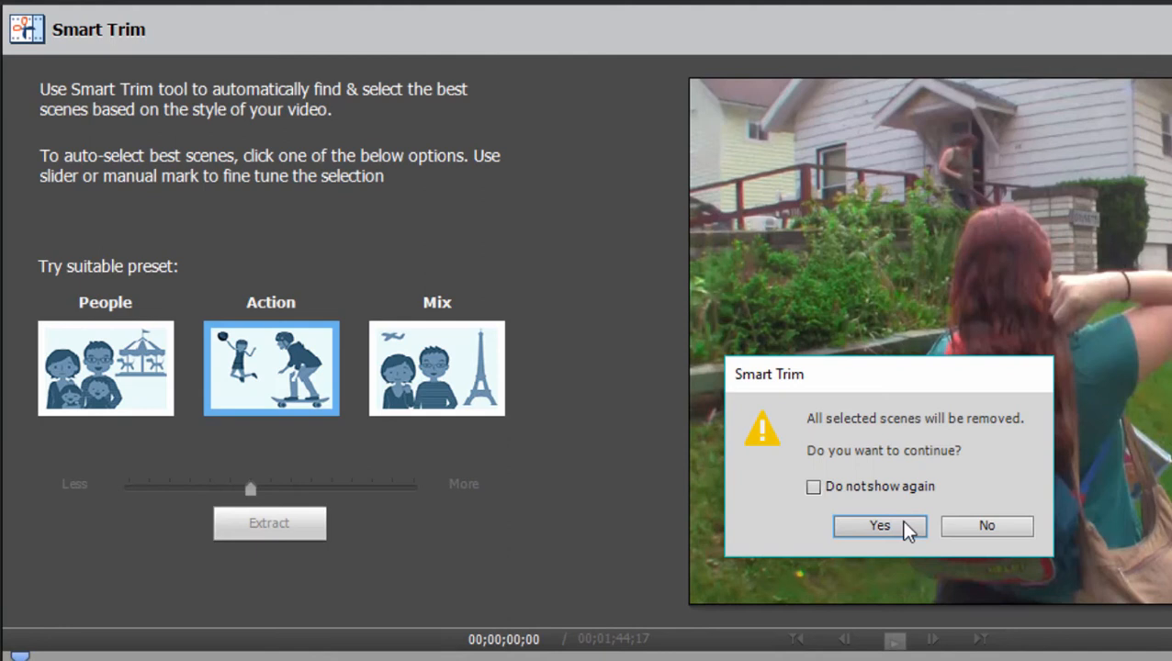
left_click(879, 525)
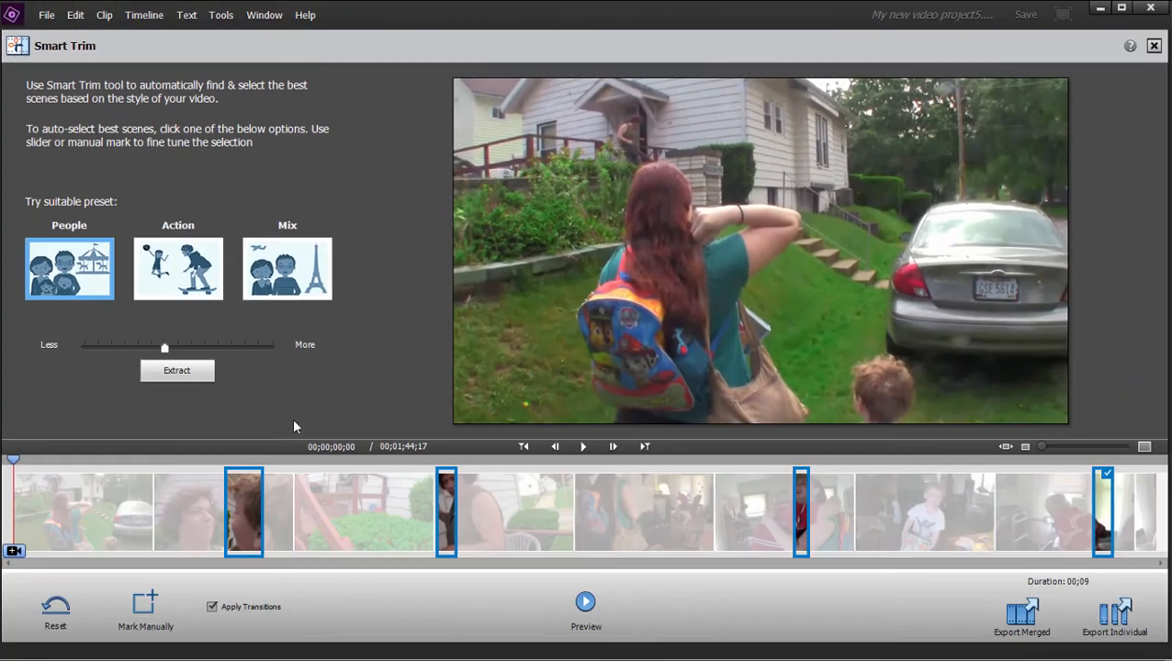
mouse_move(794, 537)
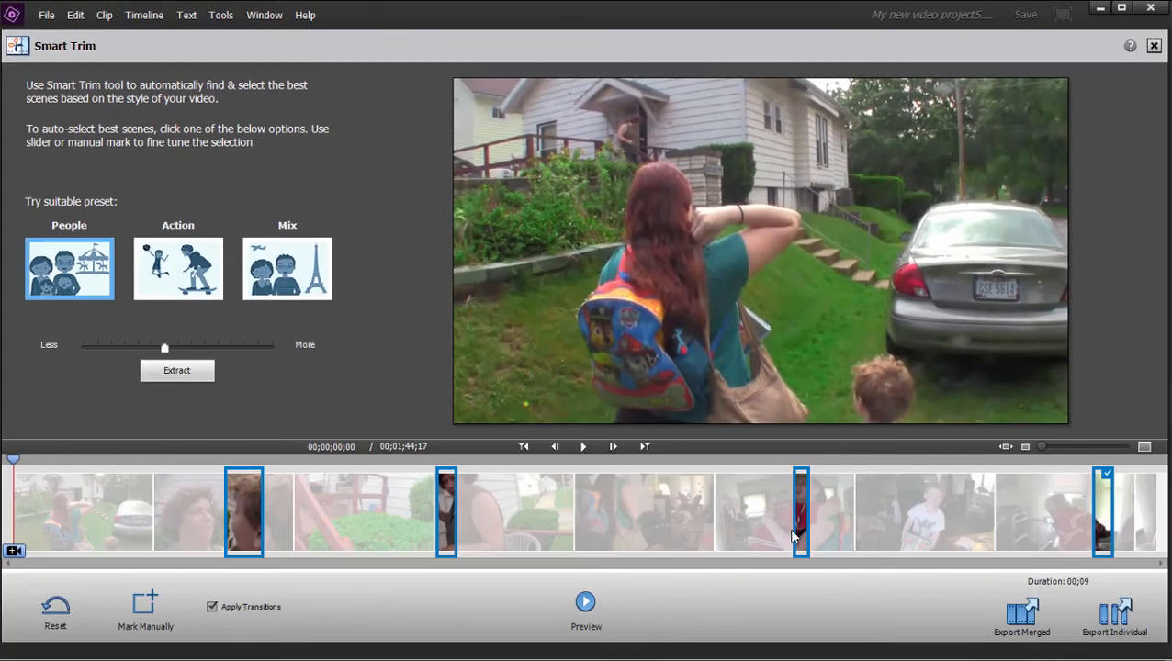
mouse_move(178, 269)
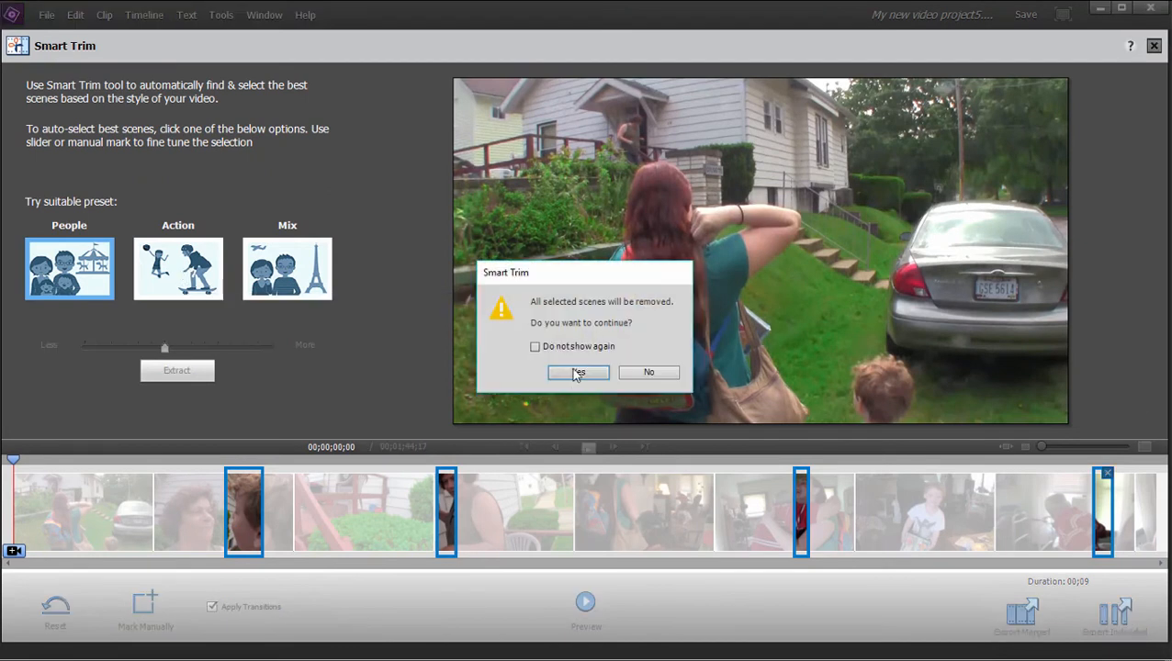
left_click(578, 372)
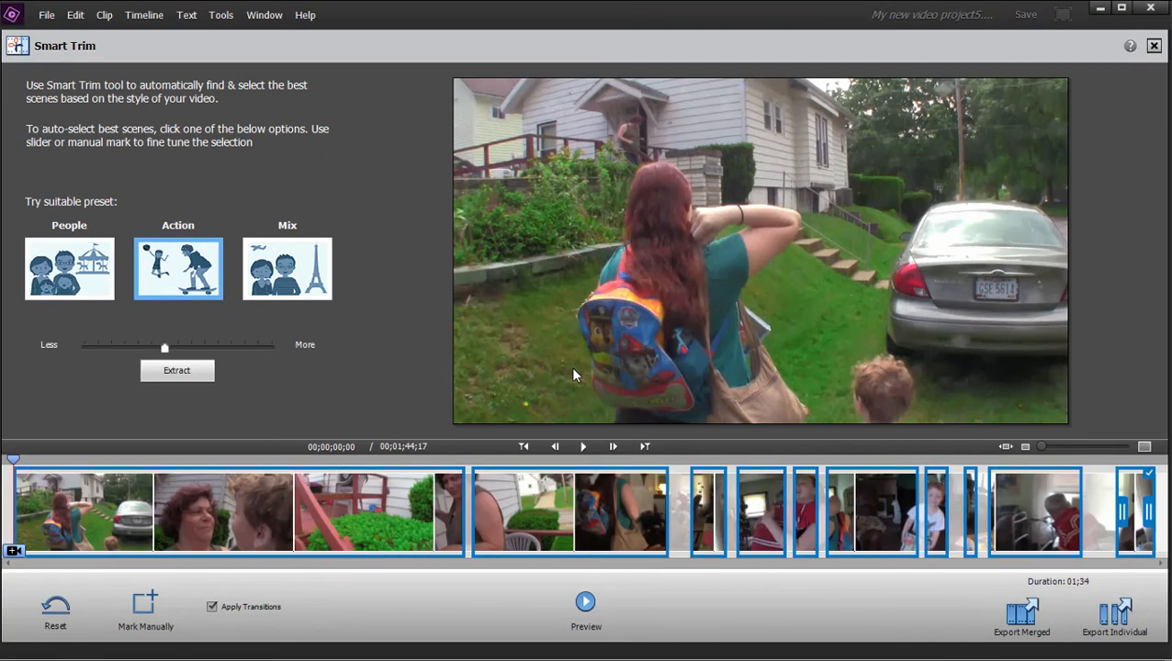
left_click(287, 268)
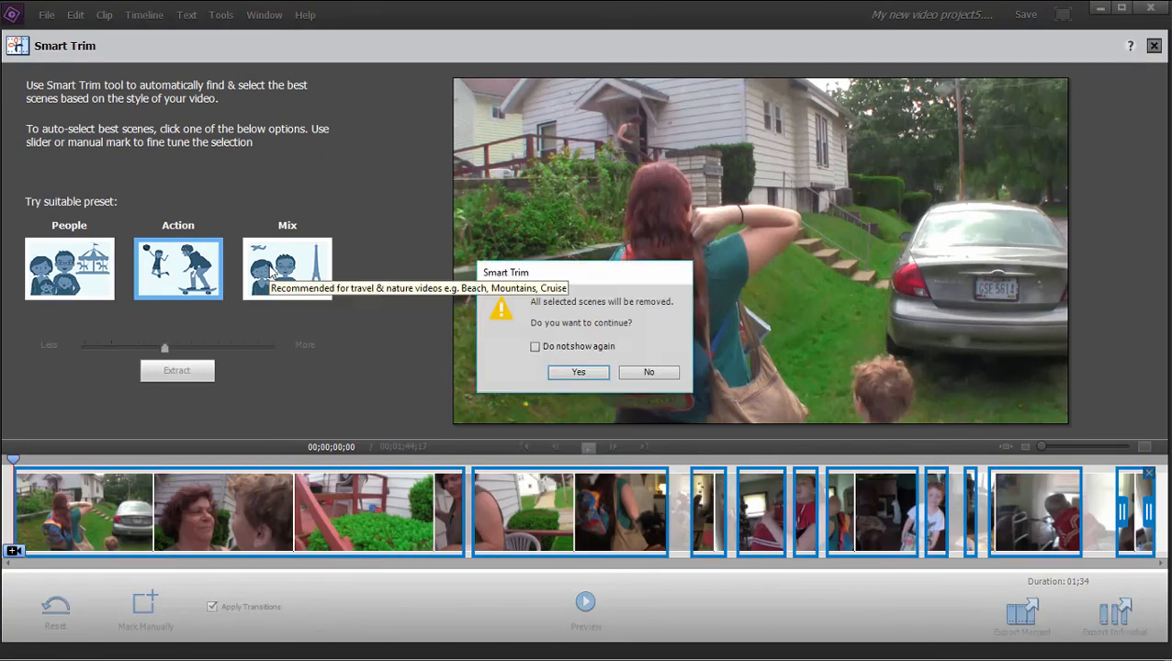
left_click(577, 372)
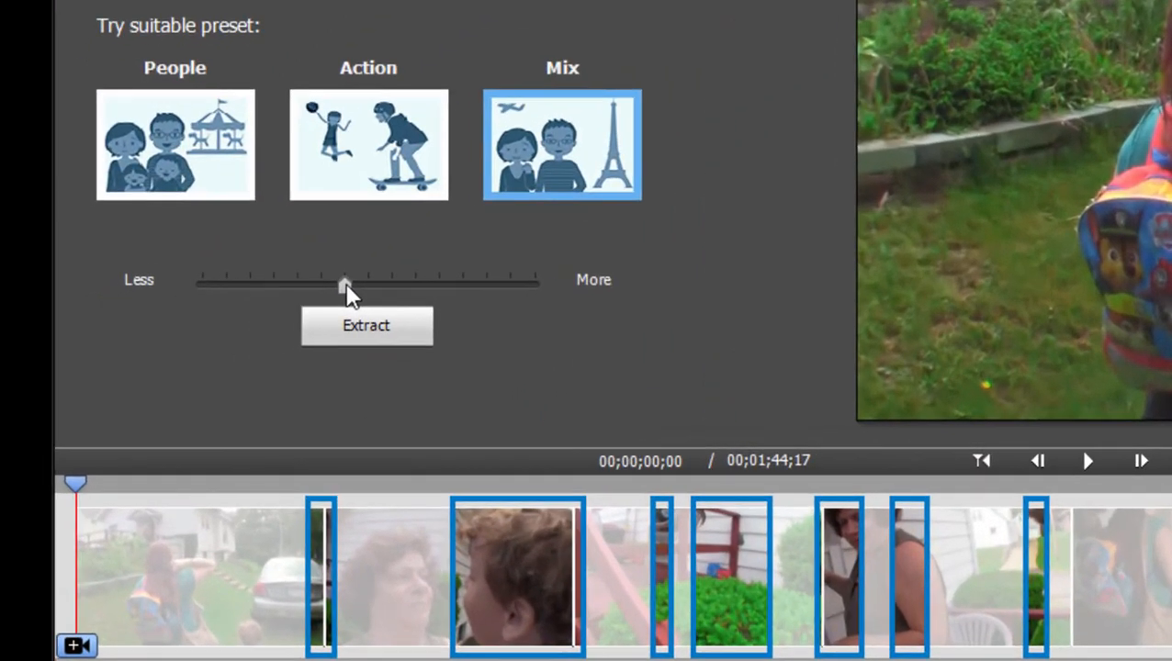
- Adjust the Less/More slider so about 31 seconds of scenes are selected
left_click_drag(345, 285, 439, 285)
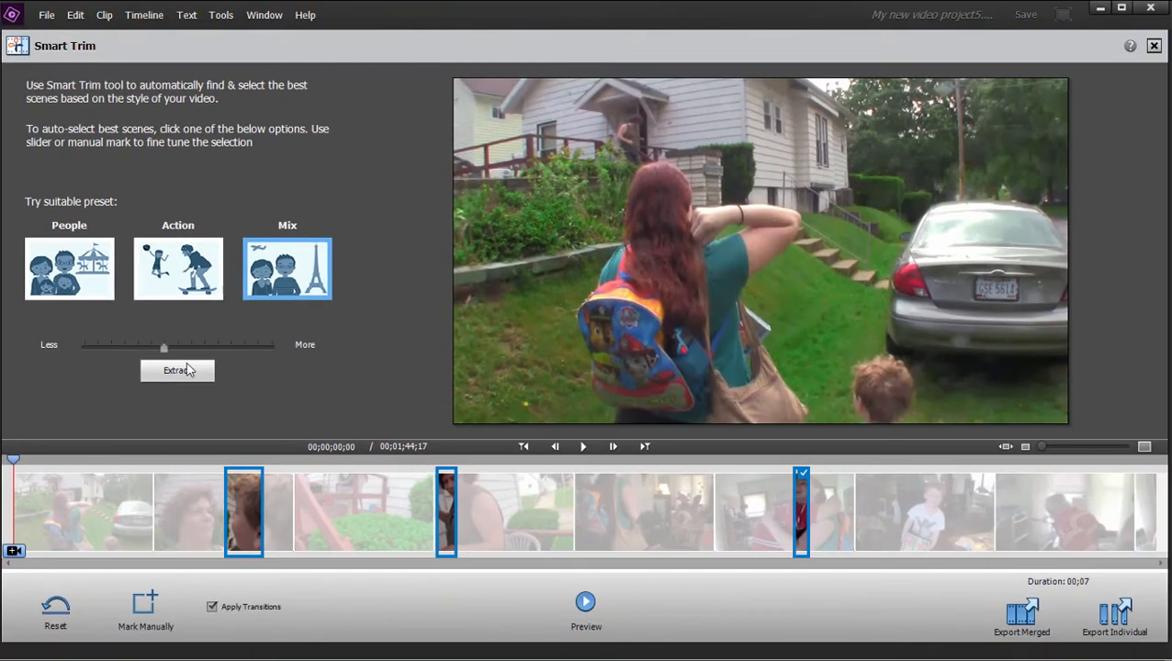
left_click_drag(164, 347, 191, 347)
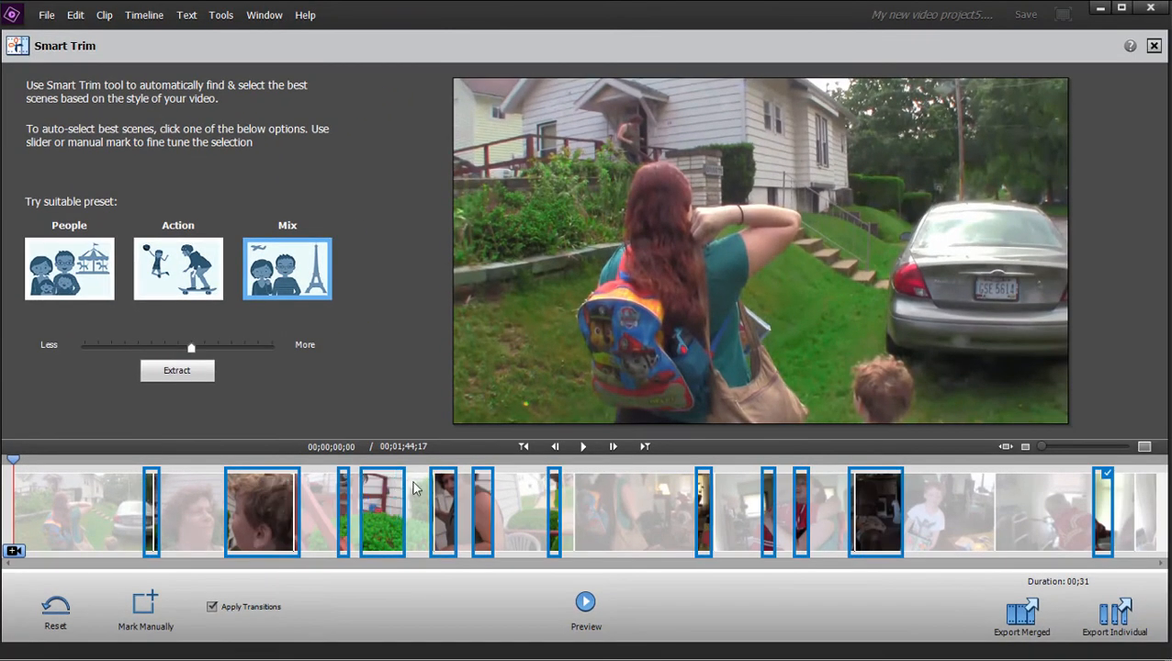
- Remove the close-up face scene near the clip's start from the selection
left_click(397, 476)
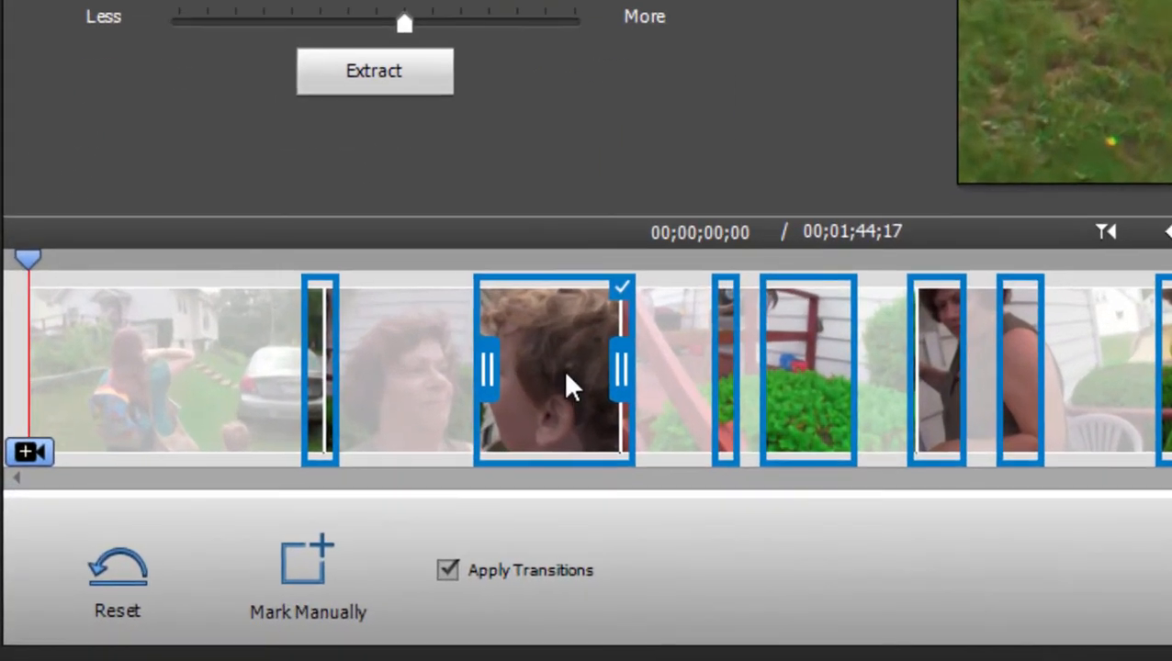
mouse_move(623, 287)
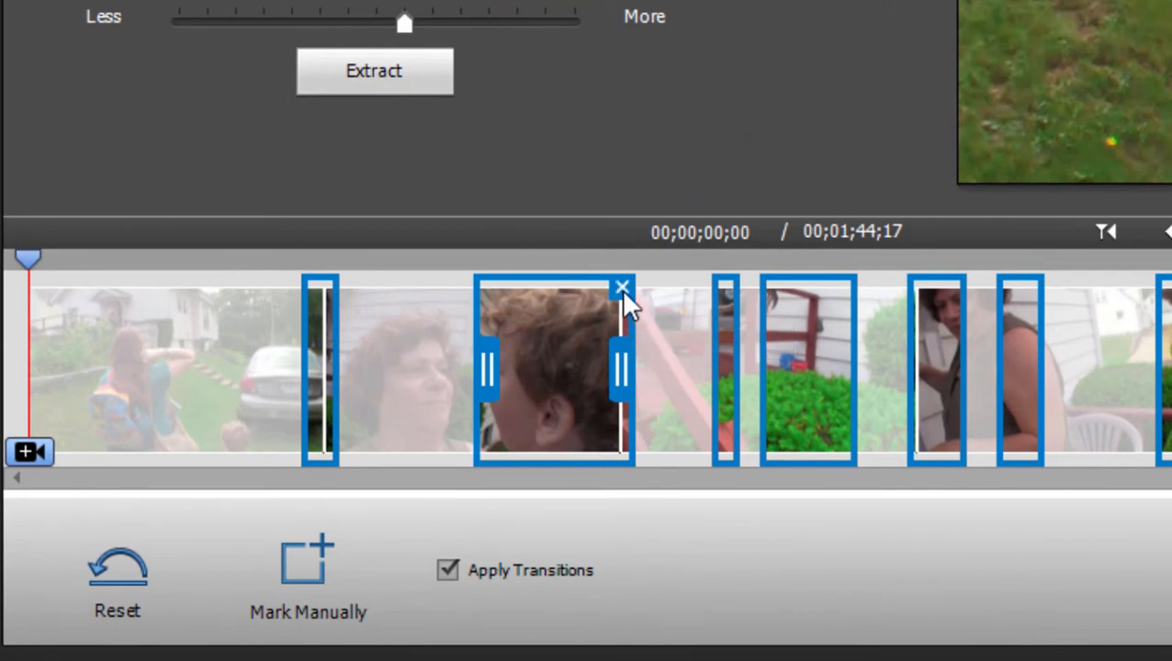
mouse_move(622, 288)
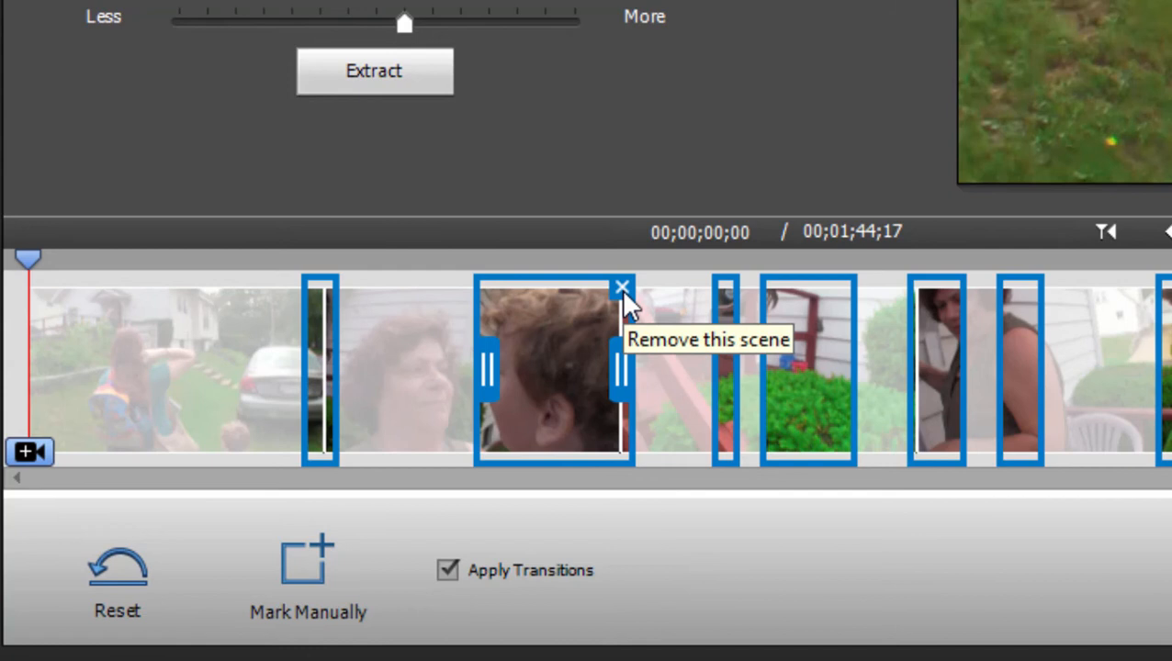
left_click(622, 285)
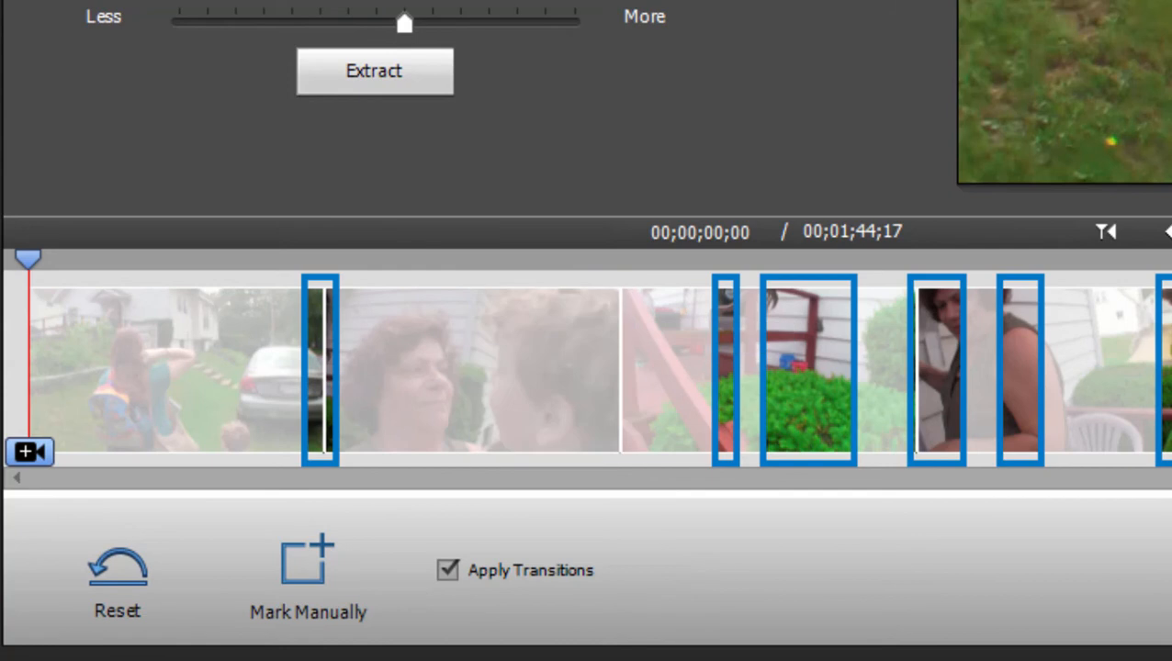
mouse_move(88, 66)
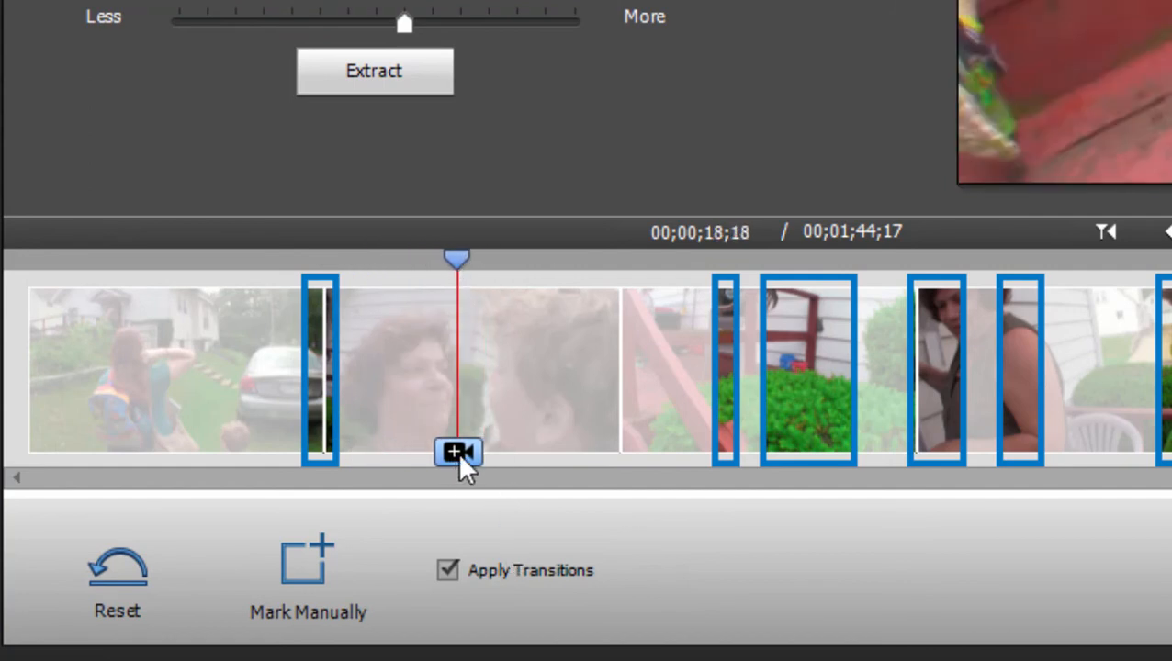
mouse_move(321, 565)
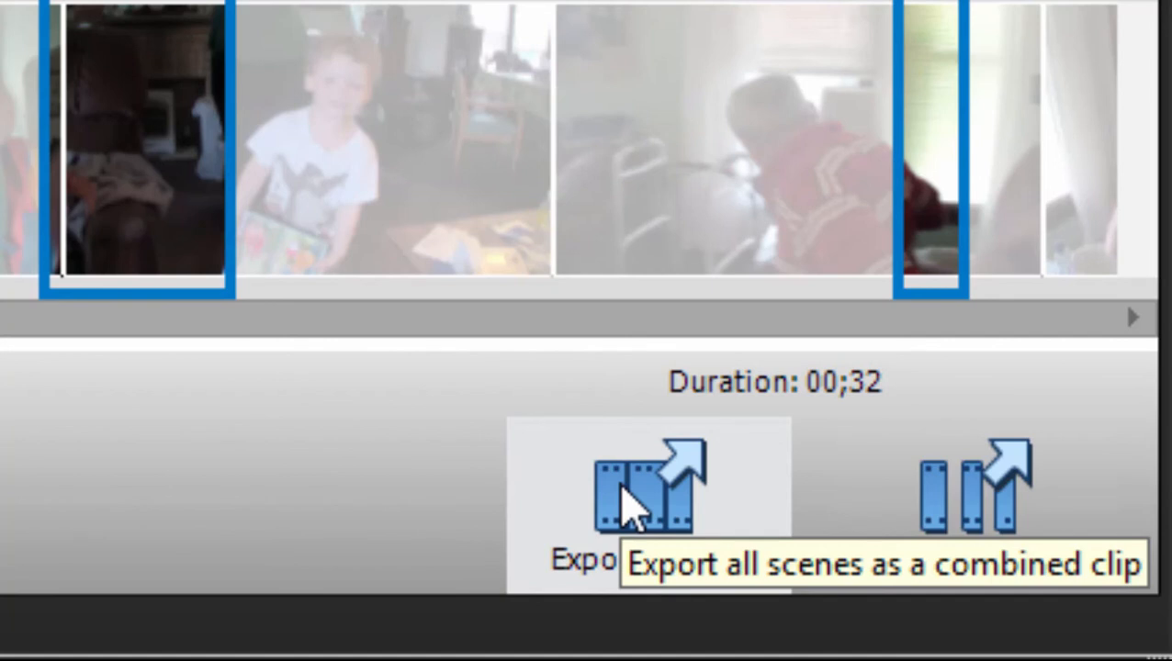
mouse_move(987, 492)
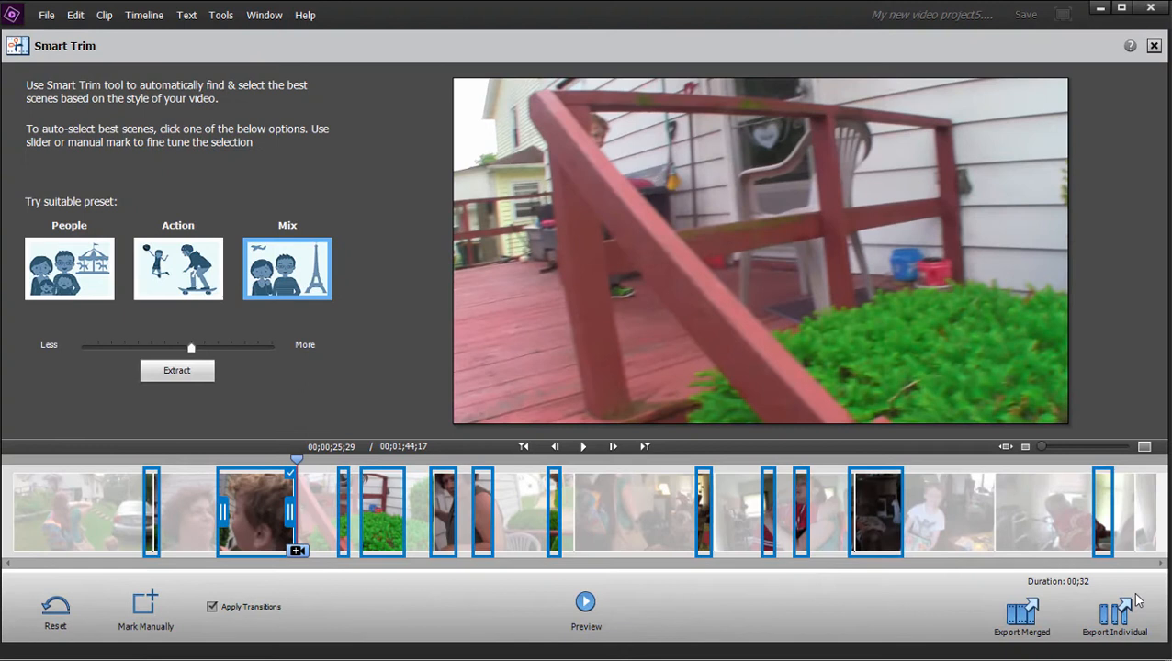
mouse_move(1125, 611)
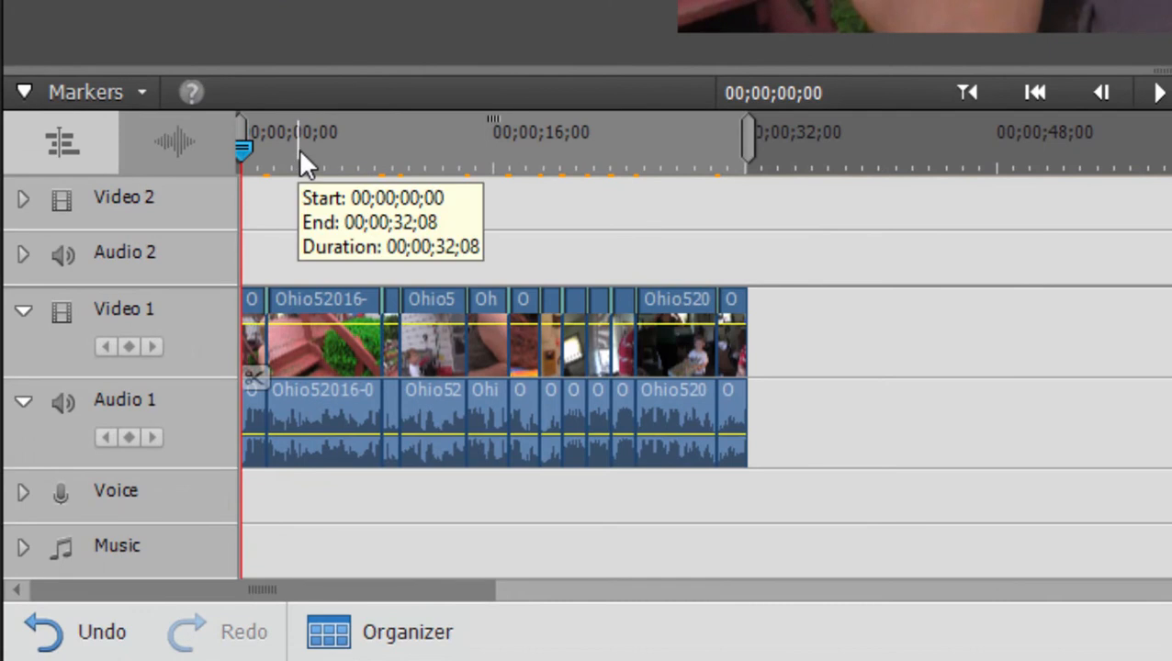
mouse_move(305, 161)
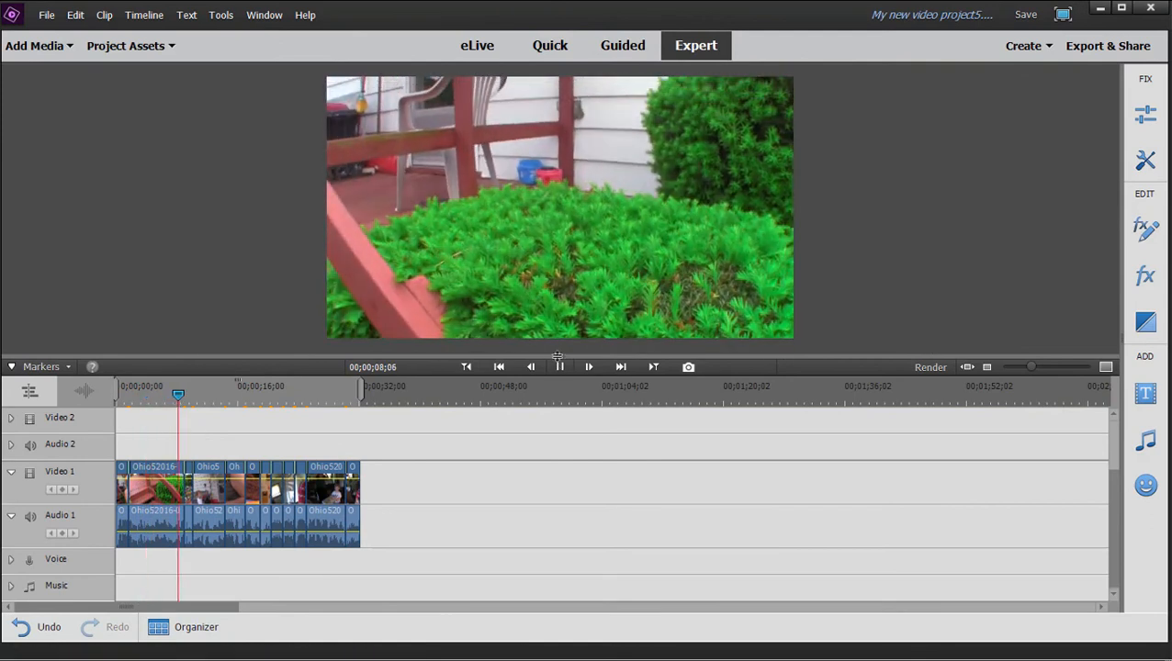
- Pause playback of the exported 32-second clips about nine seconds in
left_click(559, 366)
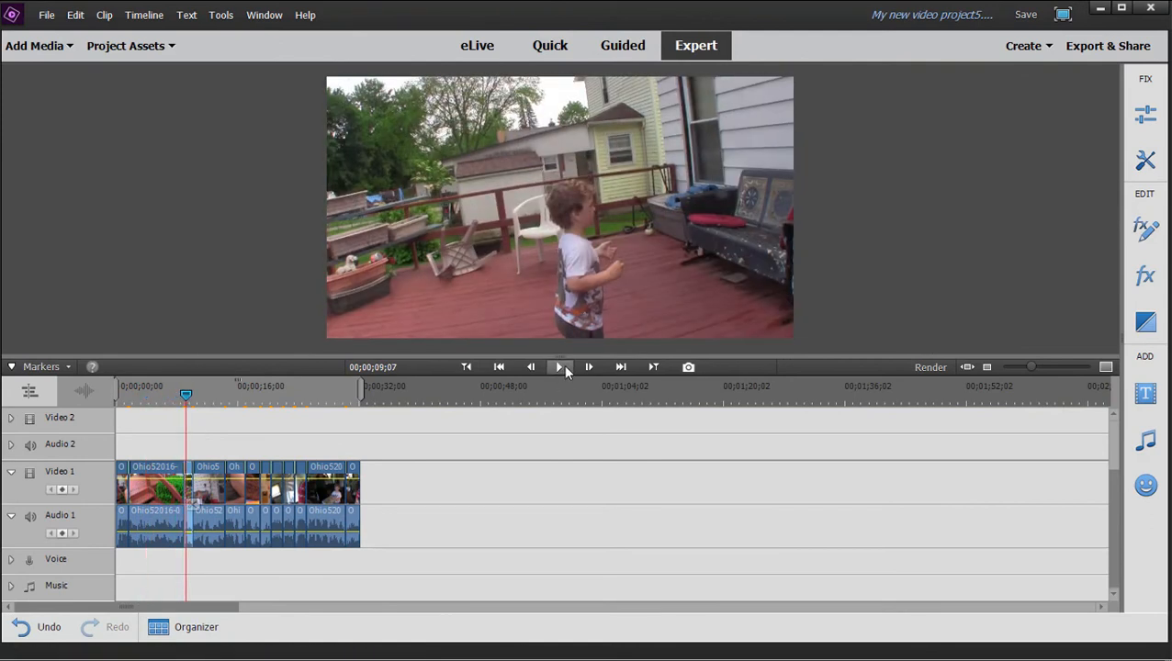